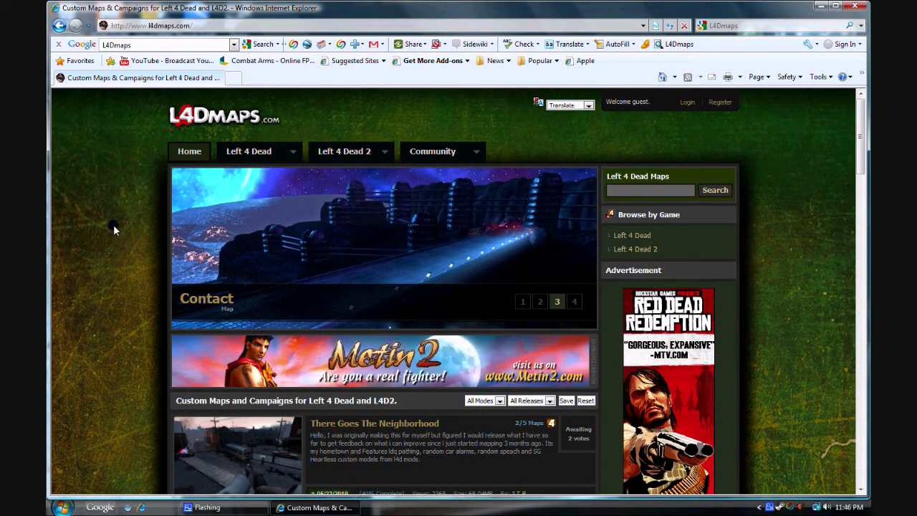
pyautogui.moveTo(131, 163)
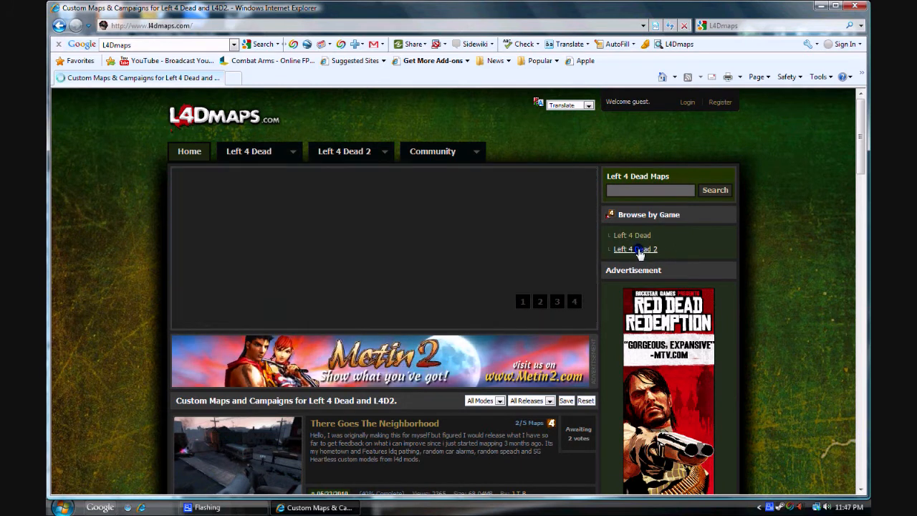
# Go to the Left 4 Dead 2 maps page and reach the Popular Maps and Campaigns list led by Death Aboard 2.
pyautogui.click(634, 249)
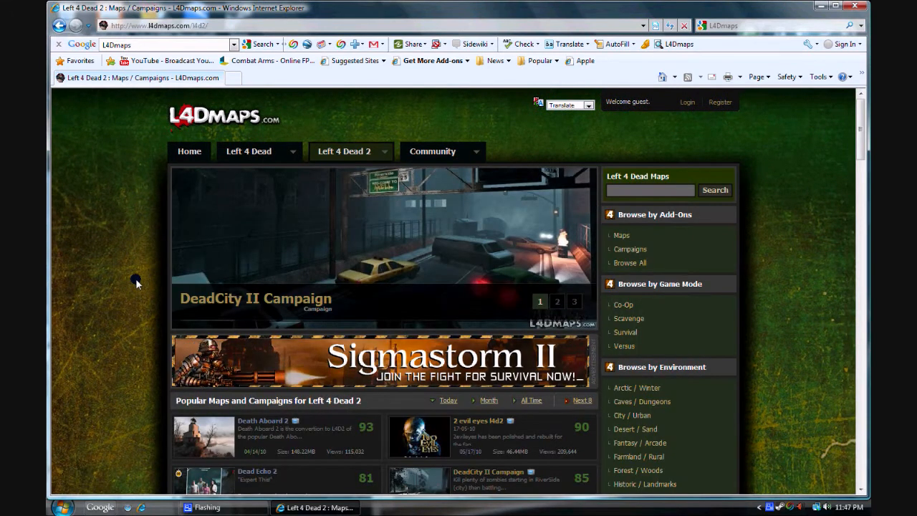
pyautogui.scroll(-3)
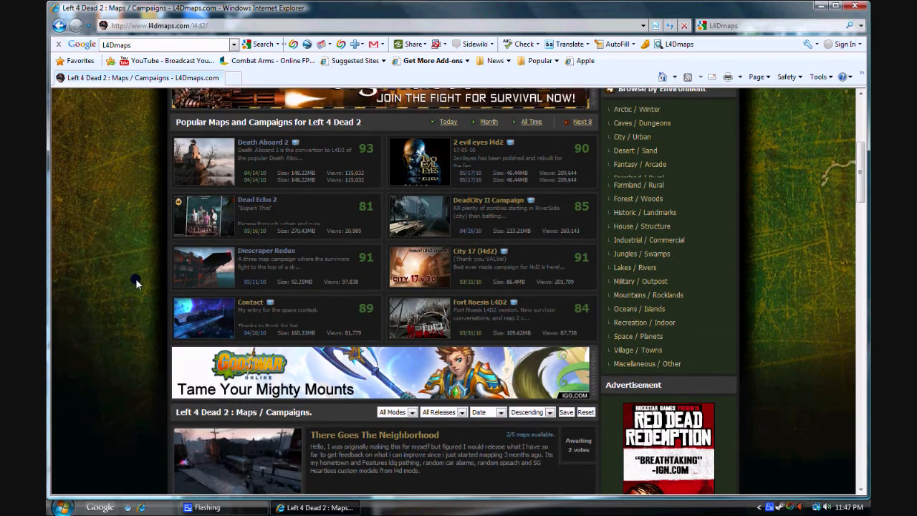
pyautogui.scroll(-3)
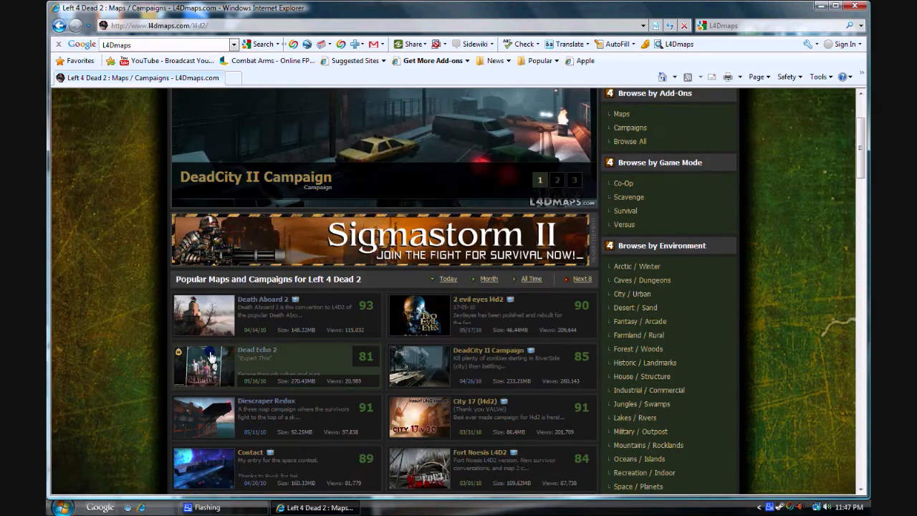
pyautogui.scroll(-3)
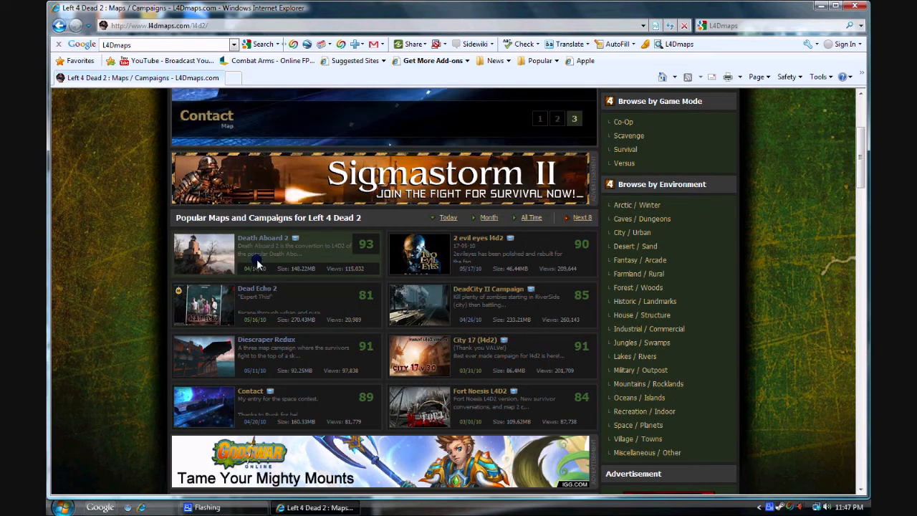
pyautogui.scroll(-3)
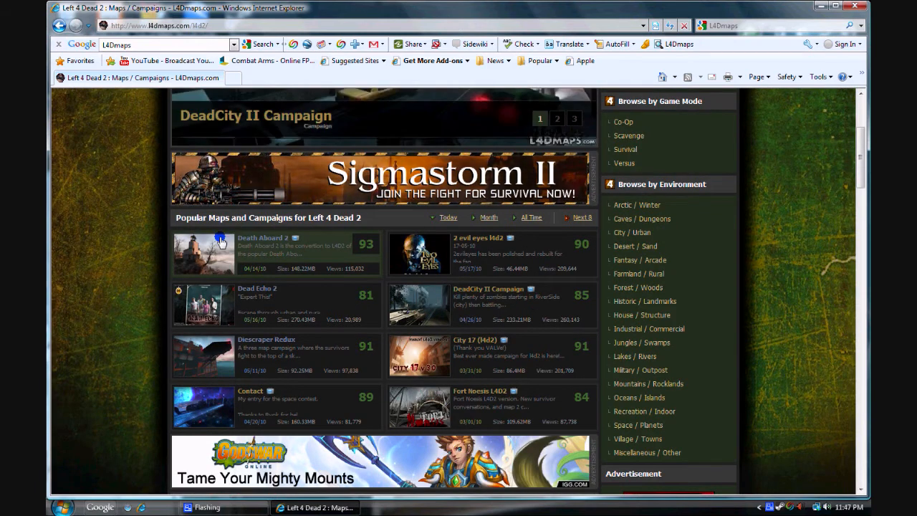
pyautogui.moveTo(226, 254)
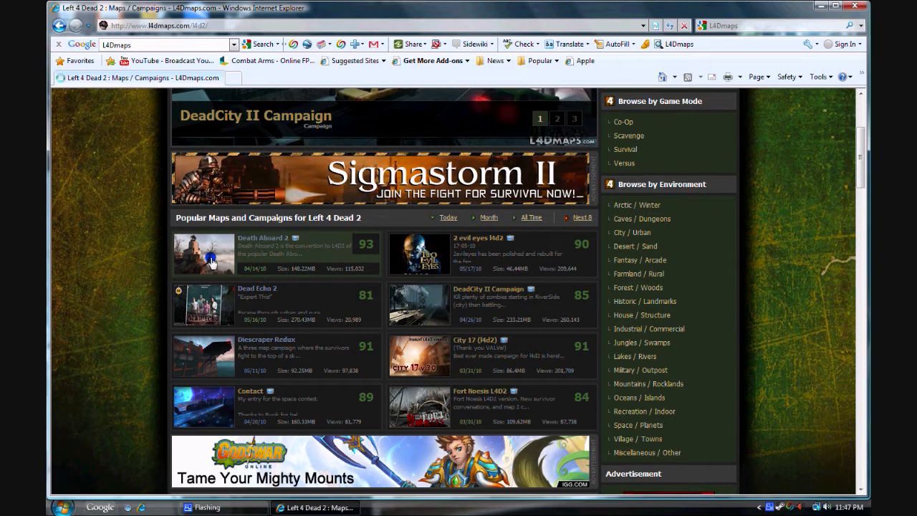
# From the Death Aboard 2 page, choose Download and pick the free GameServers sponsor mirror.
pyautogui.click(204, 254)
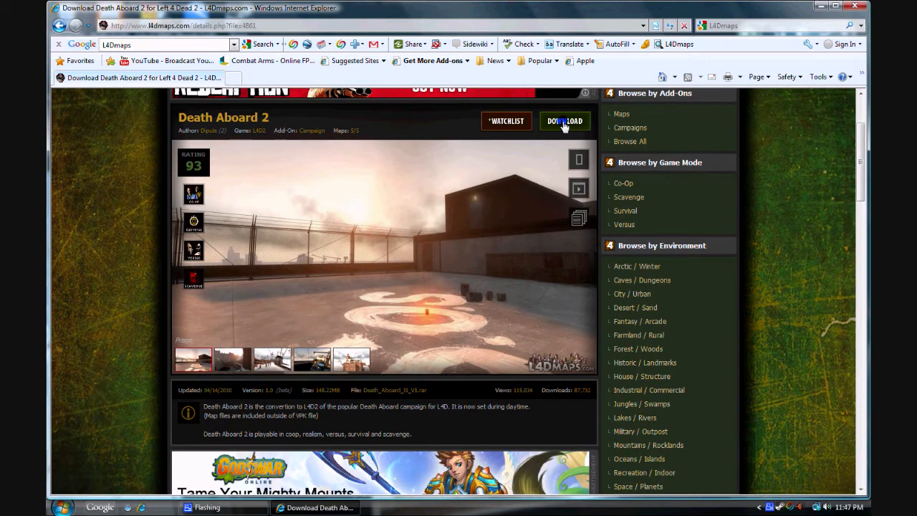
pyautogui.click(564, 120)
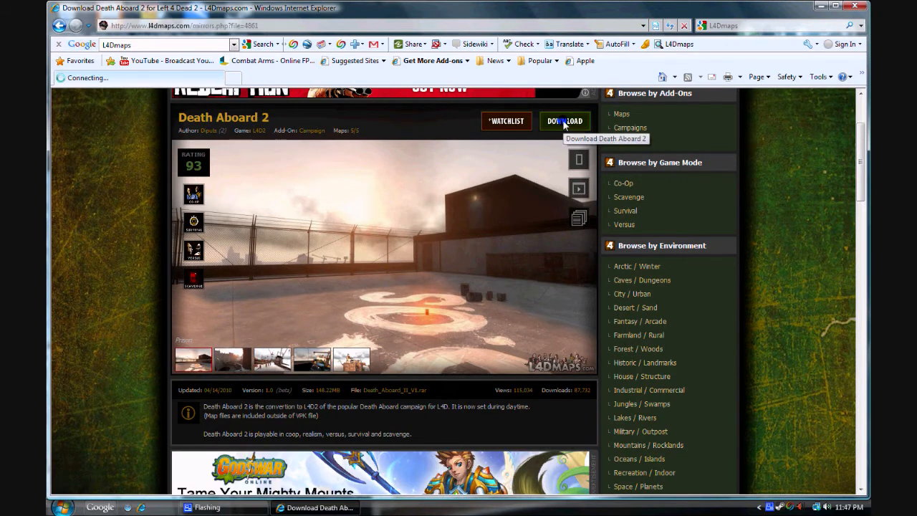
pyautogui.click(564, 121)
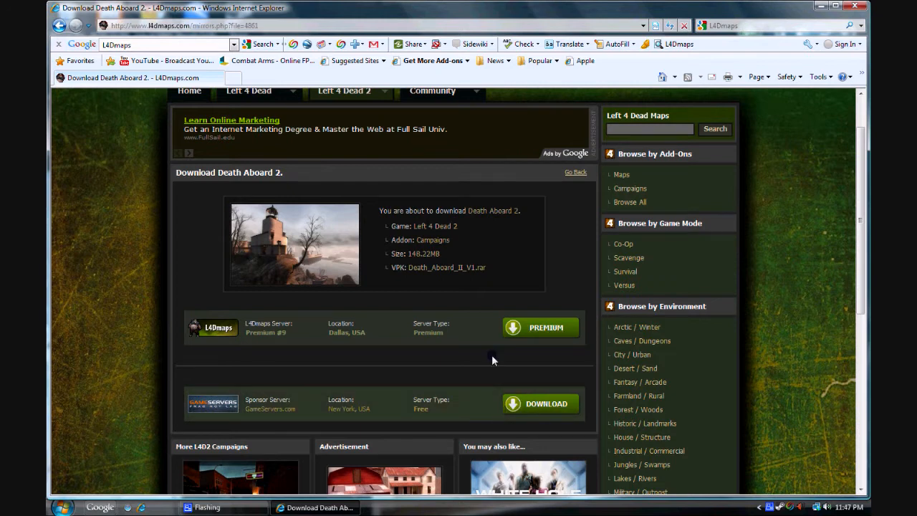
pyautogui.moveTo(527, 428)
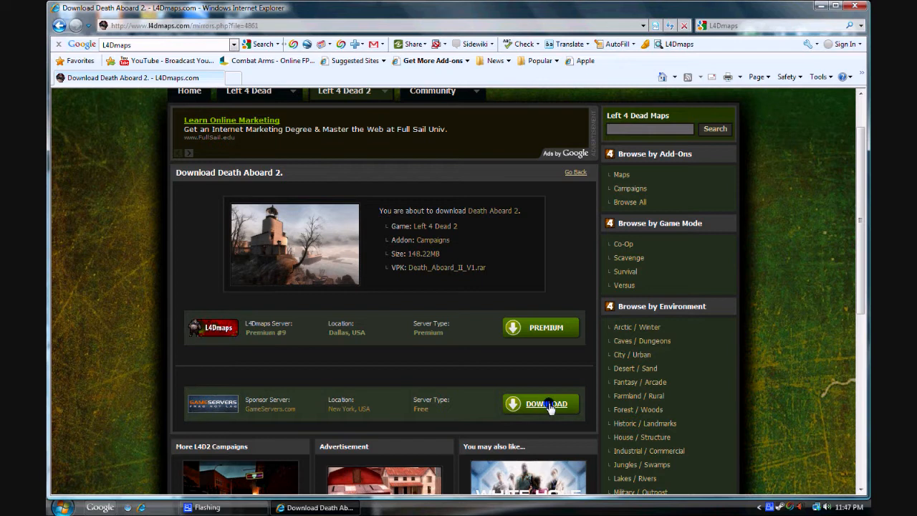
pyautogui.click(546, 404)
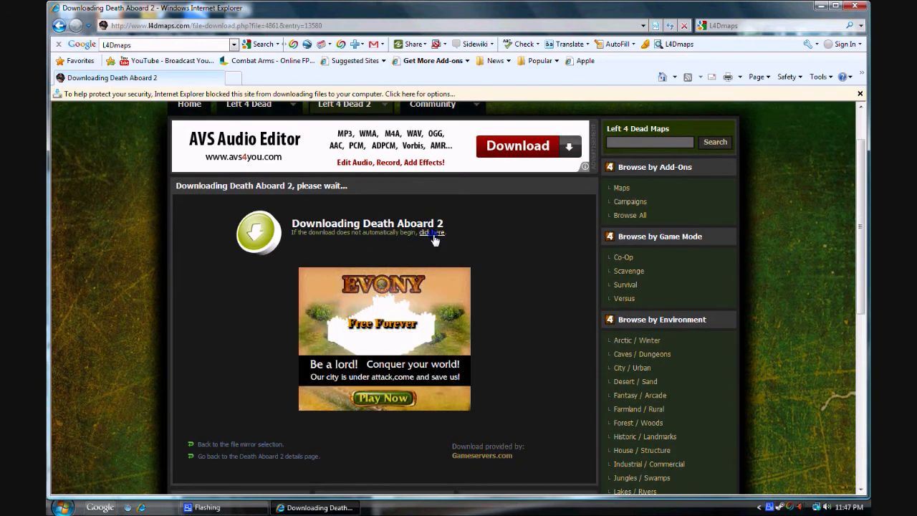
# Retry the blocked download via 'click here' and save the Death Aboard 2 zip to the Desktop.
pyautogui.click(431, 233)
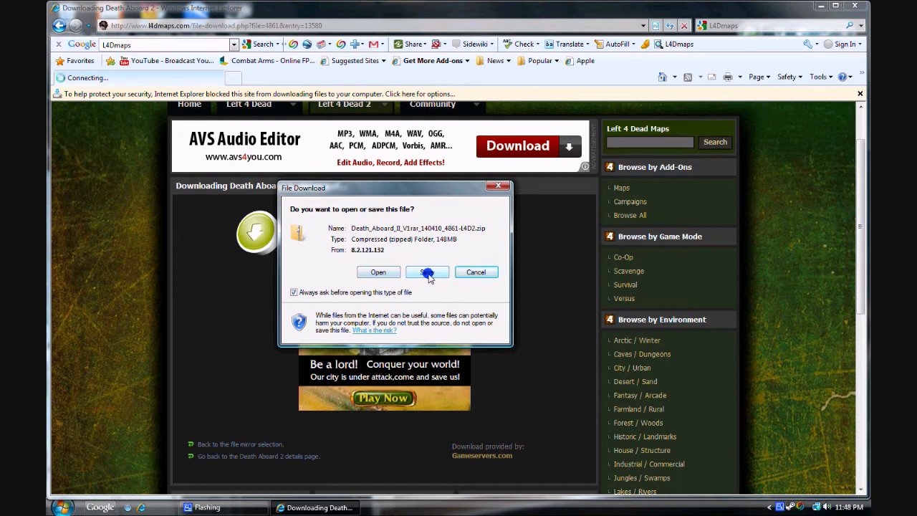
pyautogui.click(427, 271)
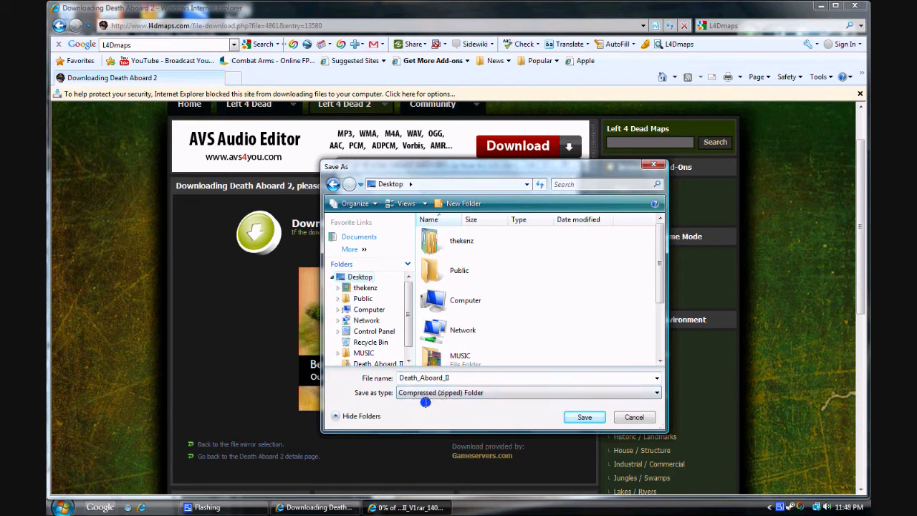
pyautogui.click(584, 417)
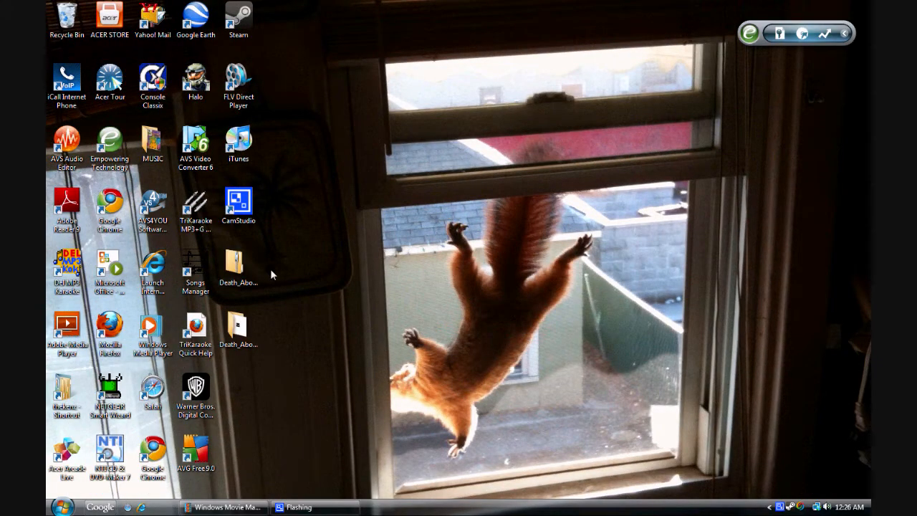
# Extract All from the Death_Aboard zip into a Death_Aboard_II folder on the desktop.
pyautogui.click(238, 264)
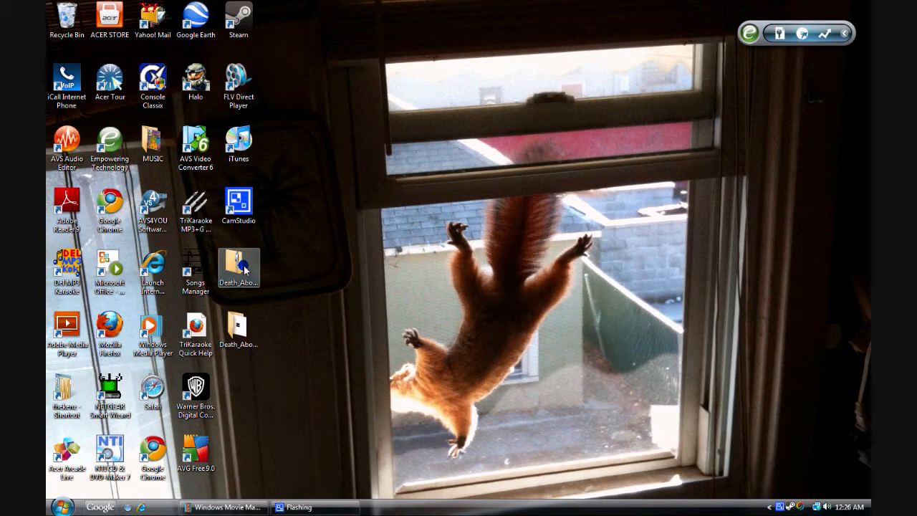
pyautogui.rightClick(238, 265)
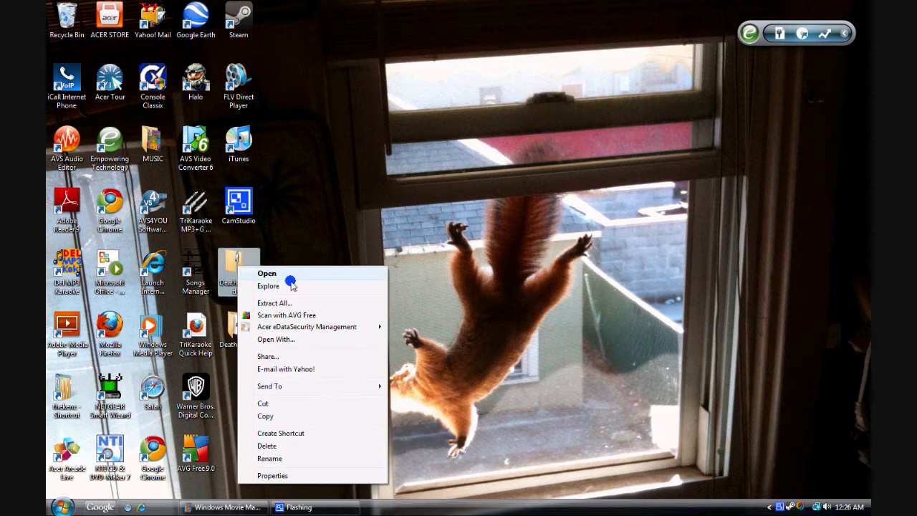
pyautogui.click(274, 302)
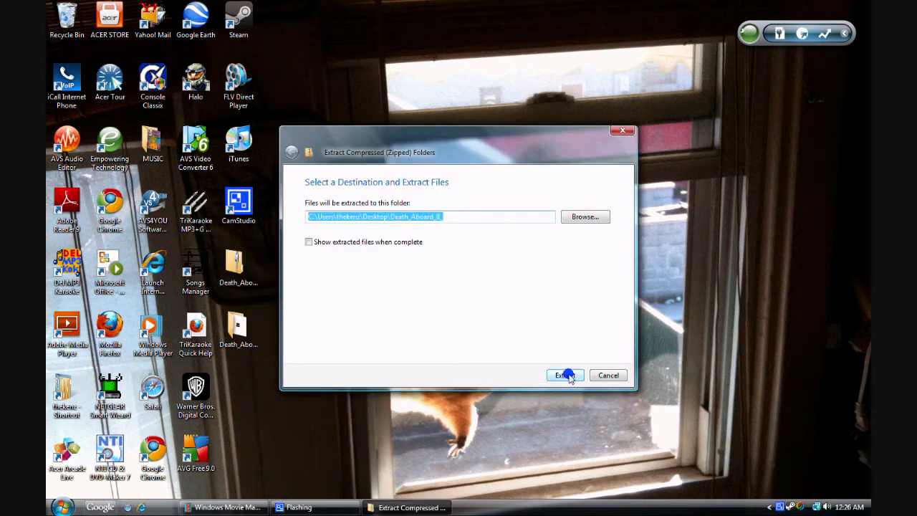
pyautogui.click(564, 375)
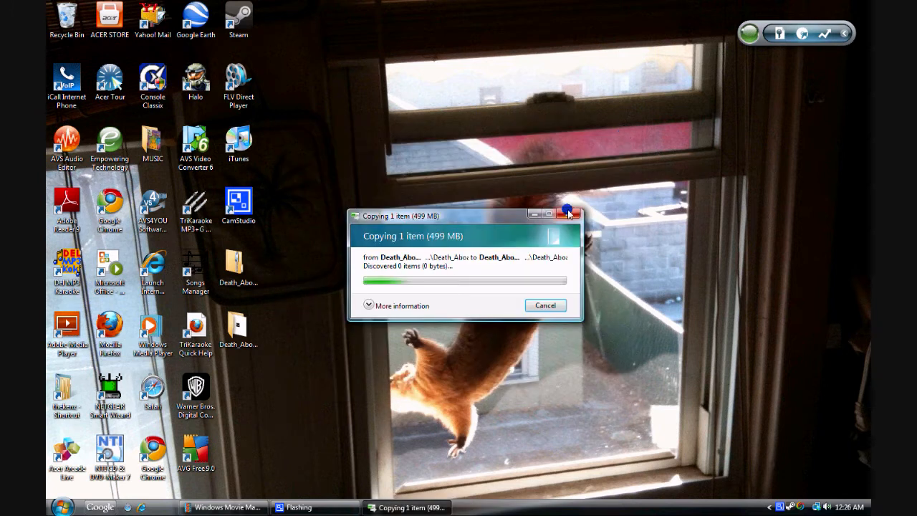
pyautogui.click(568, 214)
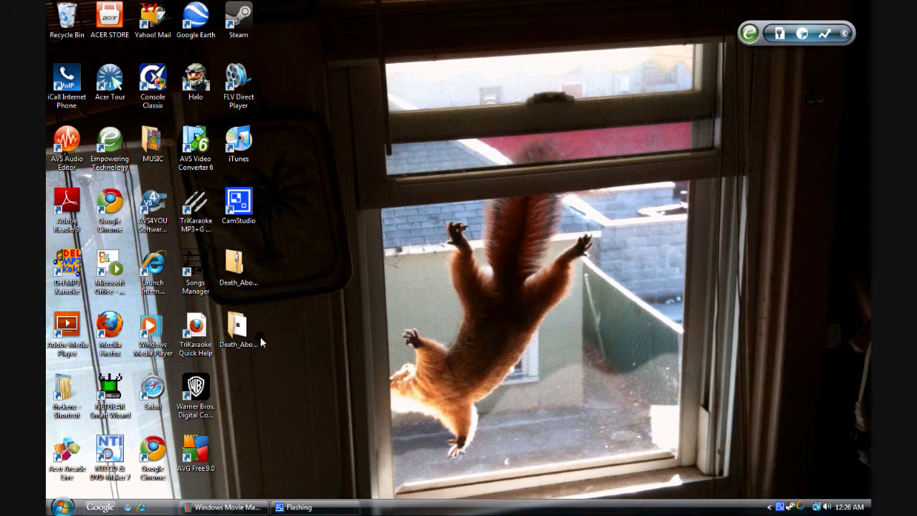
# Enter the Death_Aboard_II_ folder and select the 499 MB echo Source Game Add-on file.
pyautogui.doubleClick(239, 326)
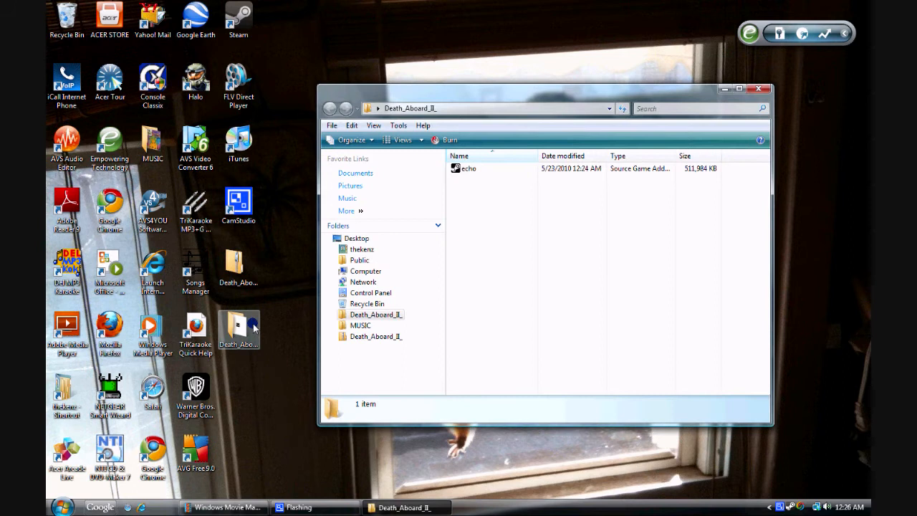
pyautogui.click(468, 168)
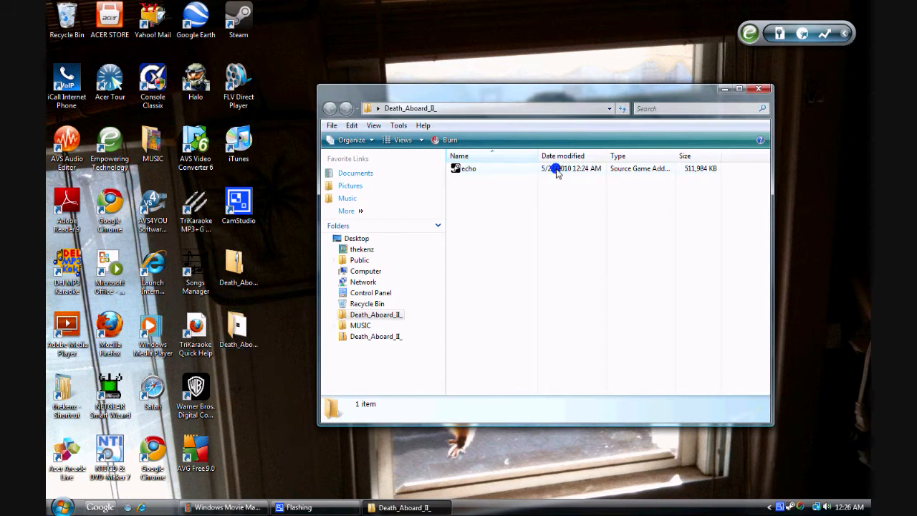
pyautogui.click(467, 168)
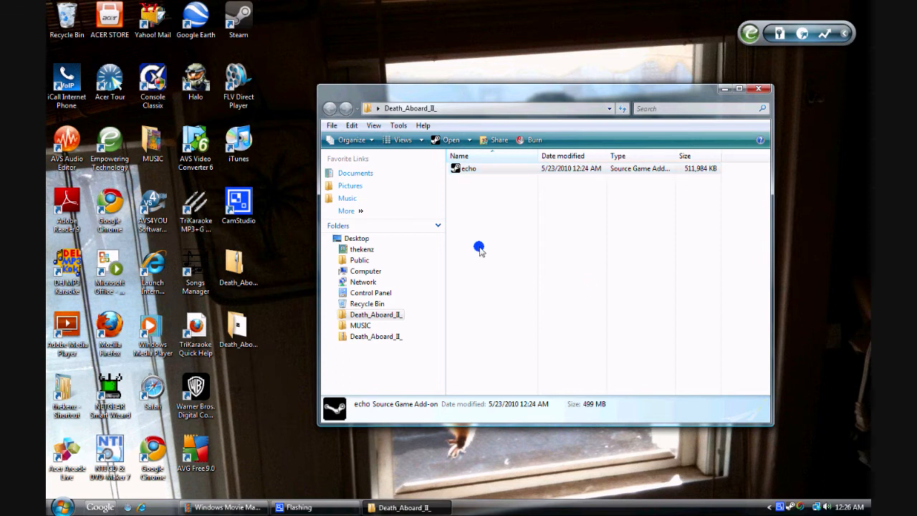
pyautogui.moveTo(473, 231)
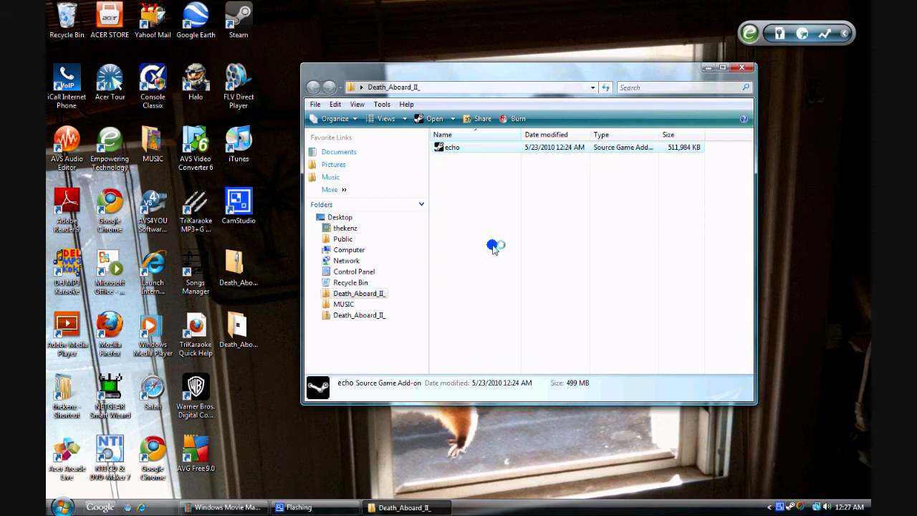
pyautogui.moveTo(573, 269)
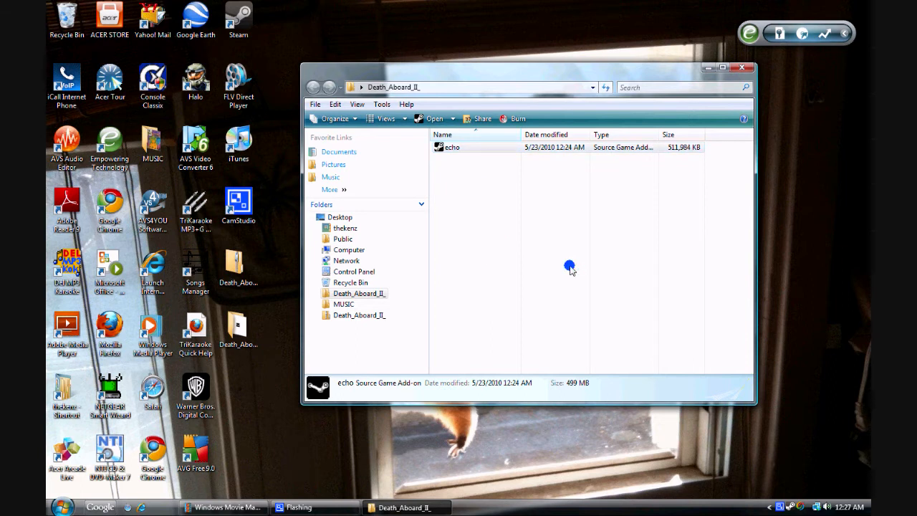
# Run echo to install Dead Echo Too (1.2), confirm each message, and close the Explorer window.
pyautogui.doubleClick(452, 146)
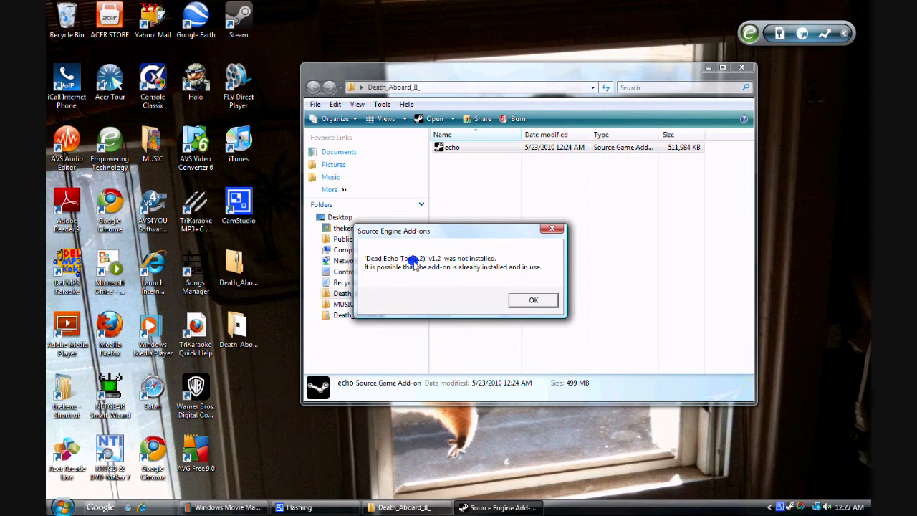
pyautogui.click(532, 300)
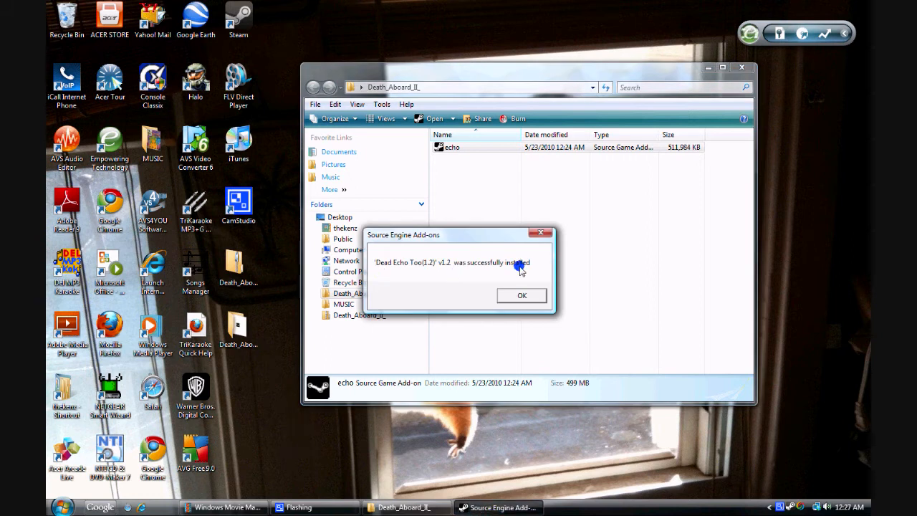
pyautogui.moveTo(408, 270)
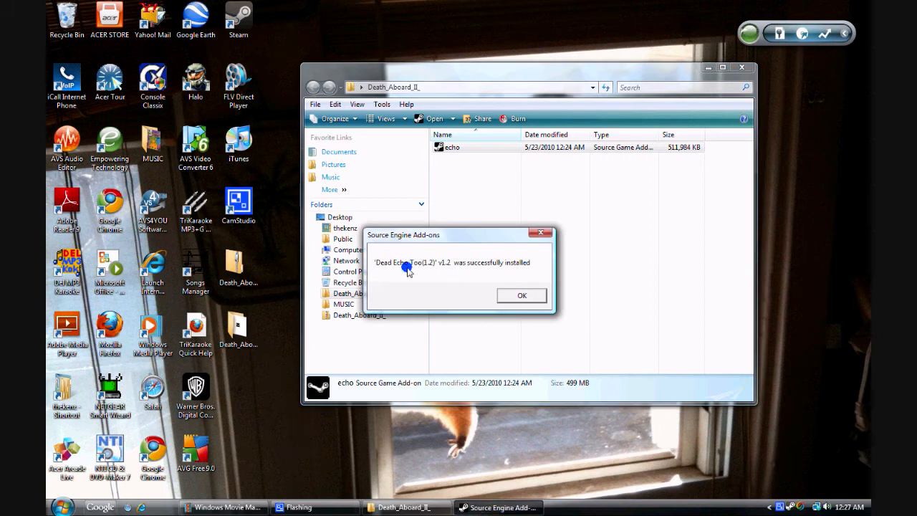
pyautogui.moveTo(423, 235)
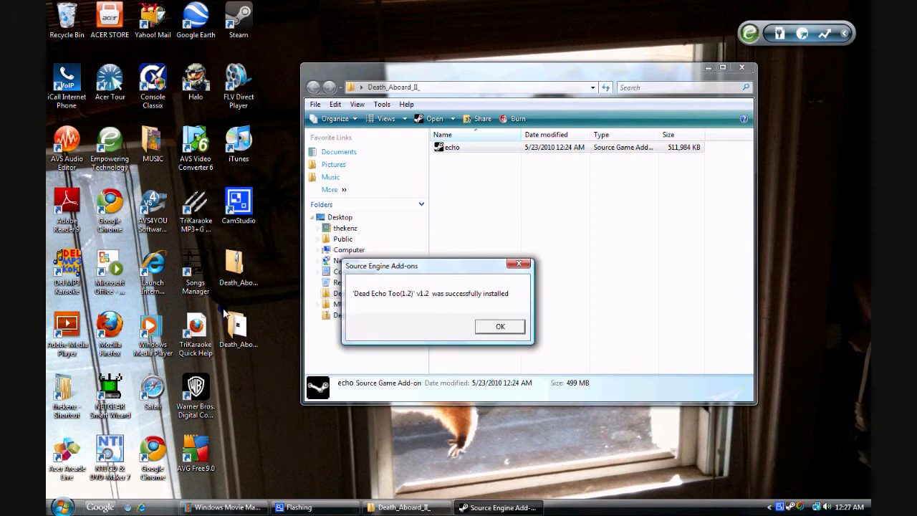
pyautogui.click(239, 265)
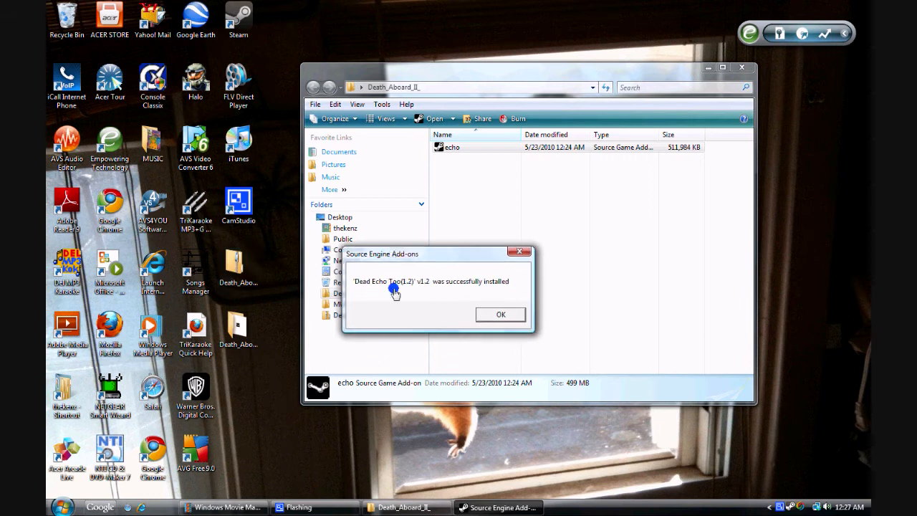
pyautogui.moveTo(238, 269)
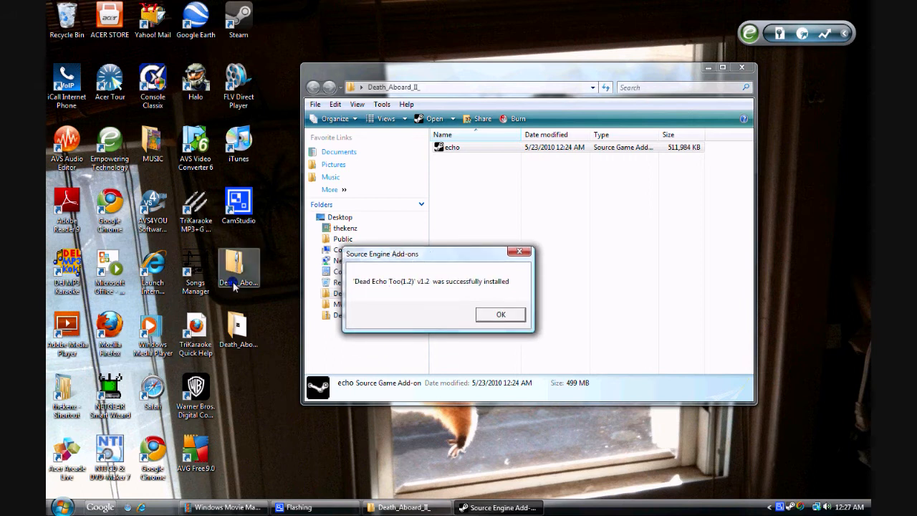
pyautogui.moveTo(404, 259)
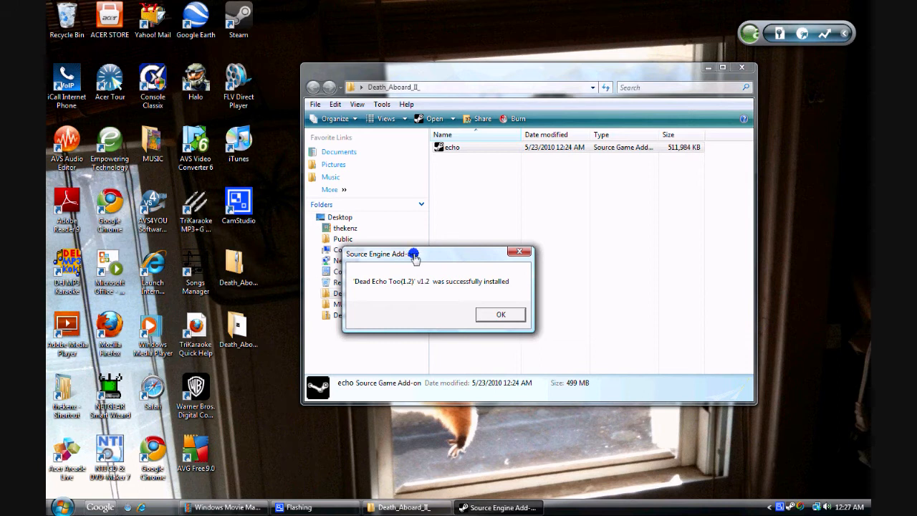
pyautogui.moveTo(415, 258)
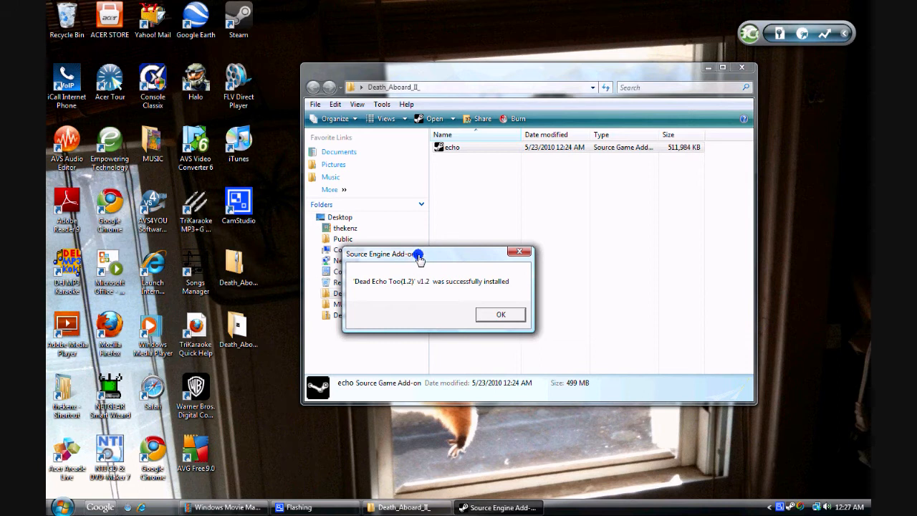
pyautogui.moveTo(419, 287)
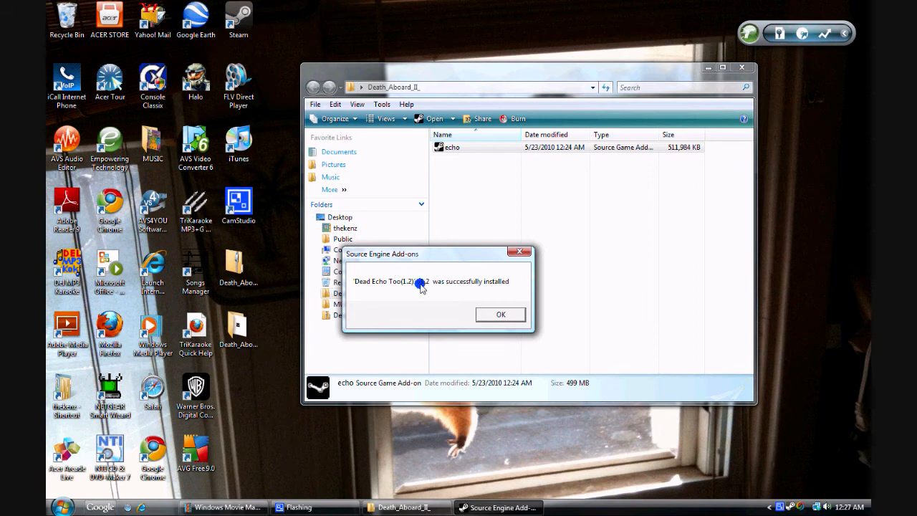
pyautogui.moveTo(367, 271)
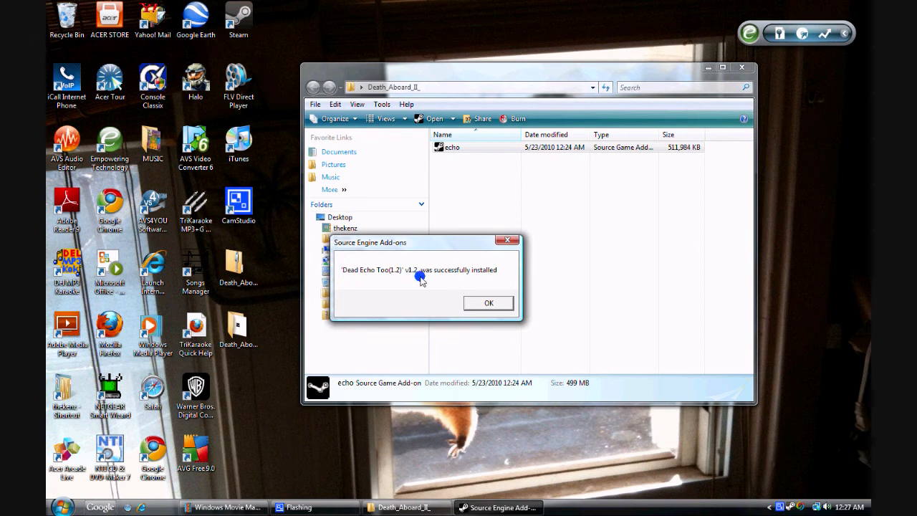
pyautogui.moveTo(485, 280)
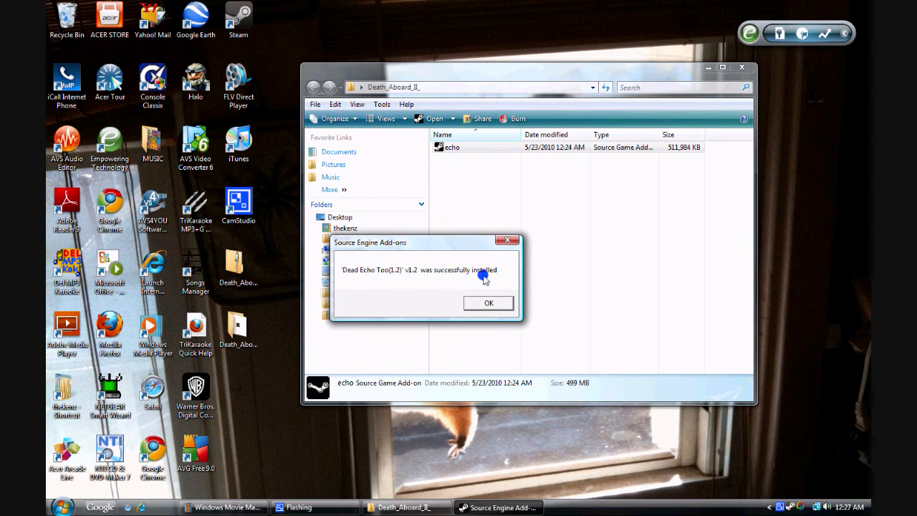
pyautogui.click(489, 303)
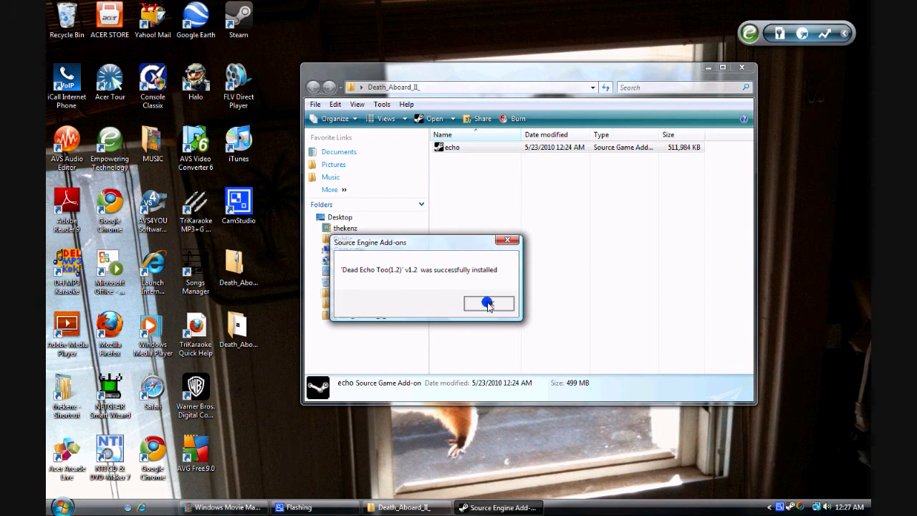
pyautogui.click(487, 303)
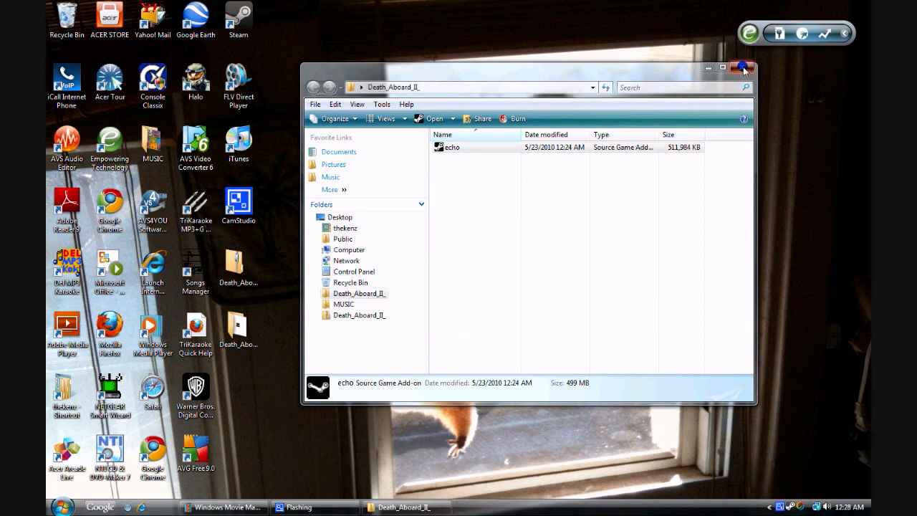
pyautogui.click(748, 68)
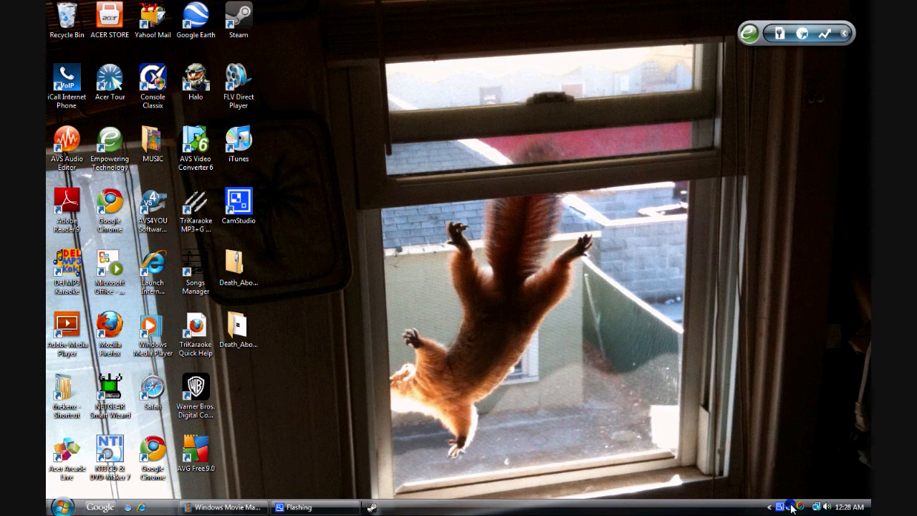